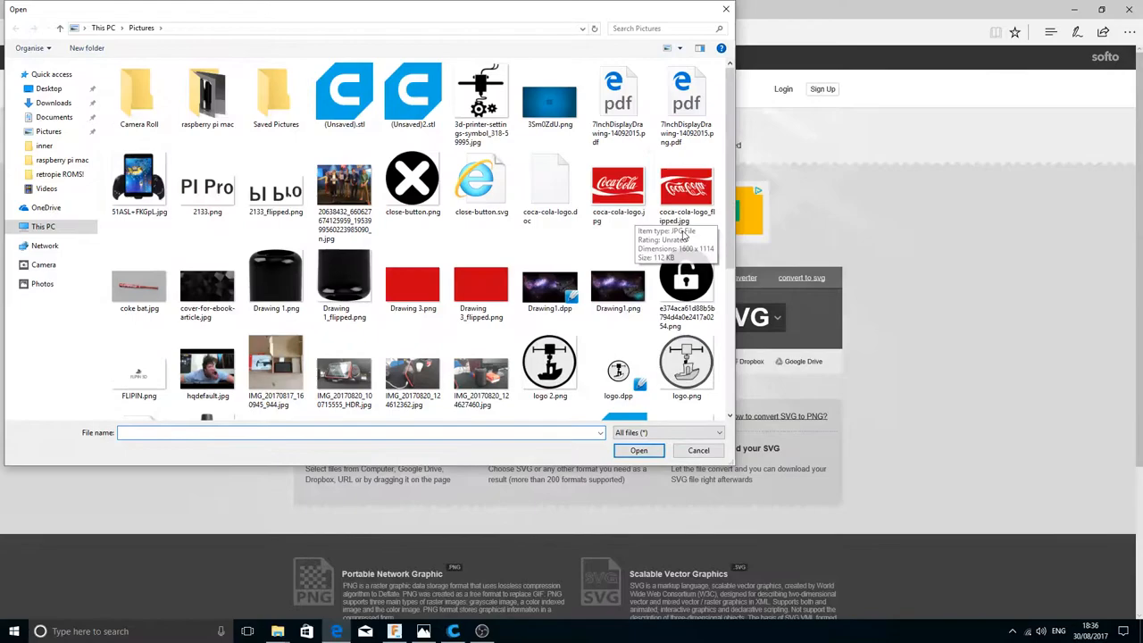
- View logo.png in Photos, compare it with the solid black logo 2.png, then return
{"action": "scroll", "scroll_direction": "down", "scroll_amount": 3}
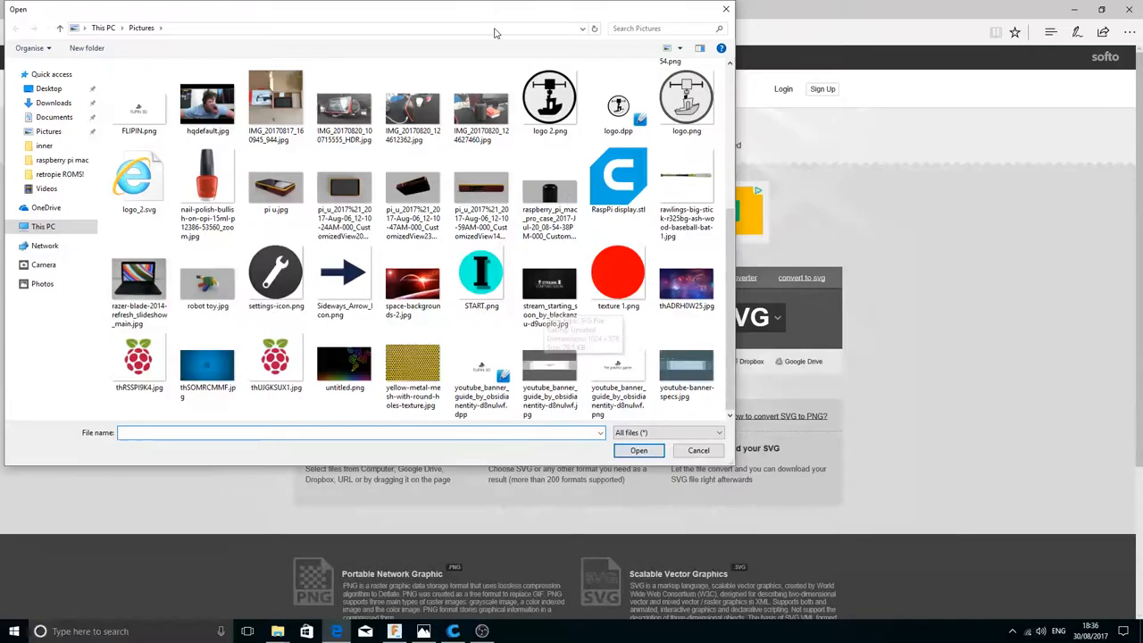
{"action": "double_click", "coordinate": [685, 96]}
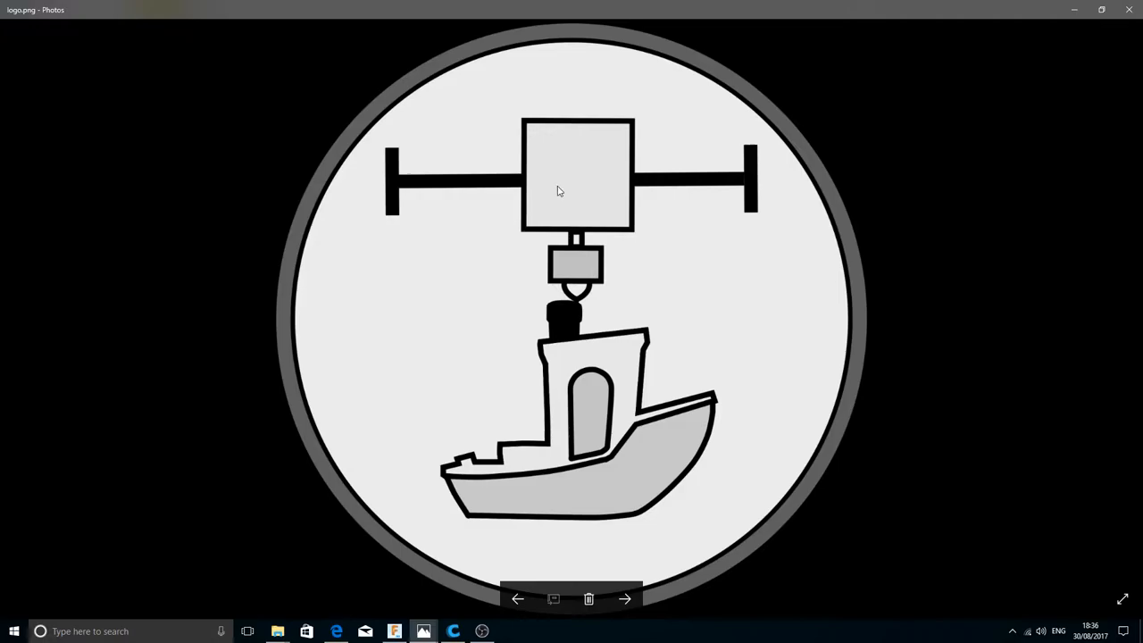
{"action": "mouse_move", "coordinate": [659, 459]}
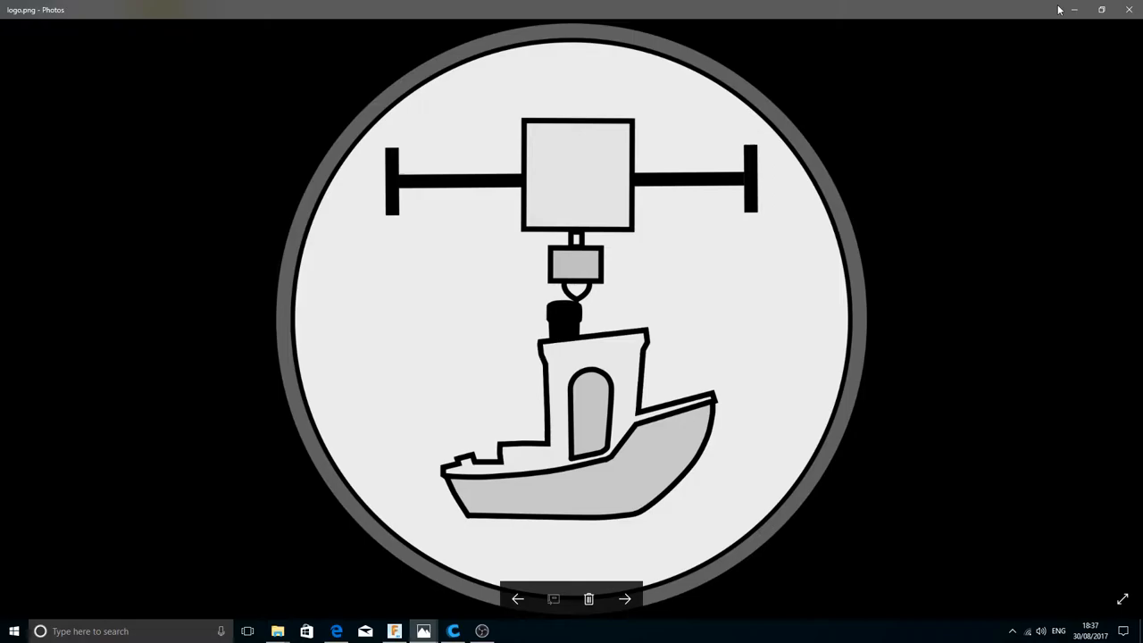
{"action": "left_click", "coordinate": [630, 599]}
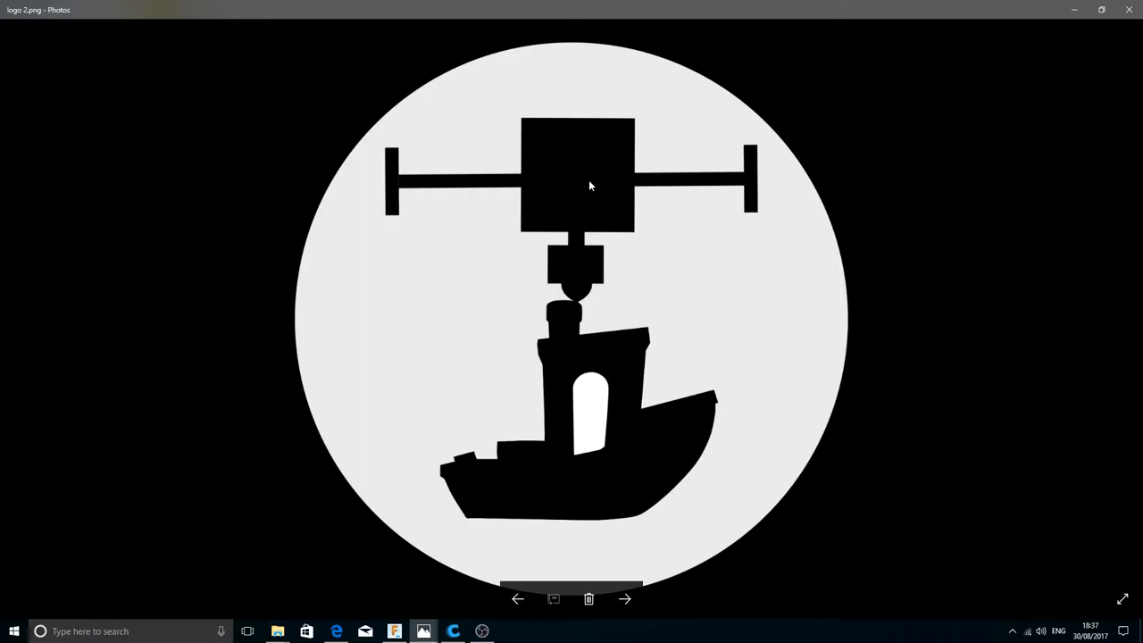
{"action": "mouse_move", "coordinate": [663, 352]}
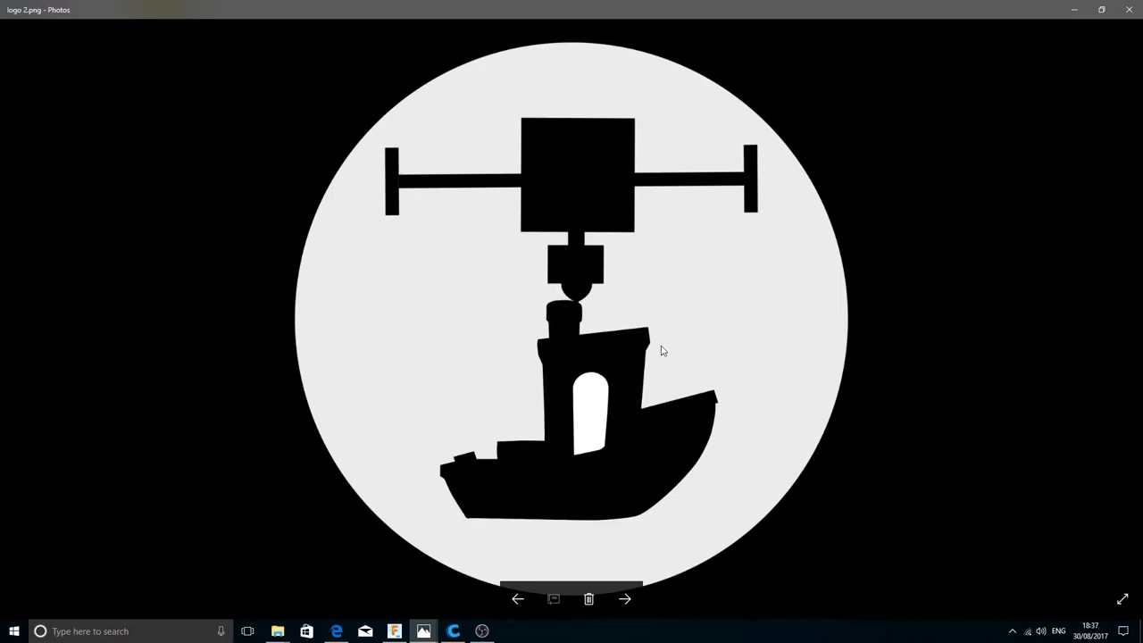
{"action": "mouse_move", "coordinate": [609, 278]}
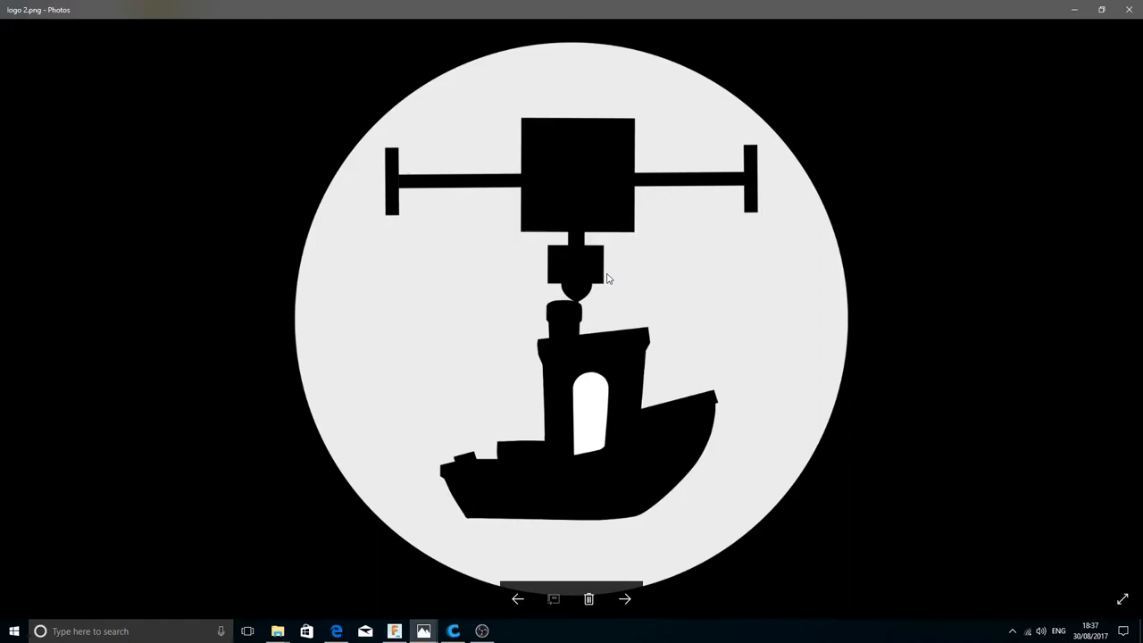
{"action": "left_click", "coordinate": [627, 597]}
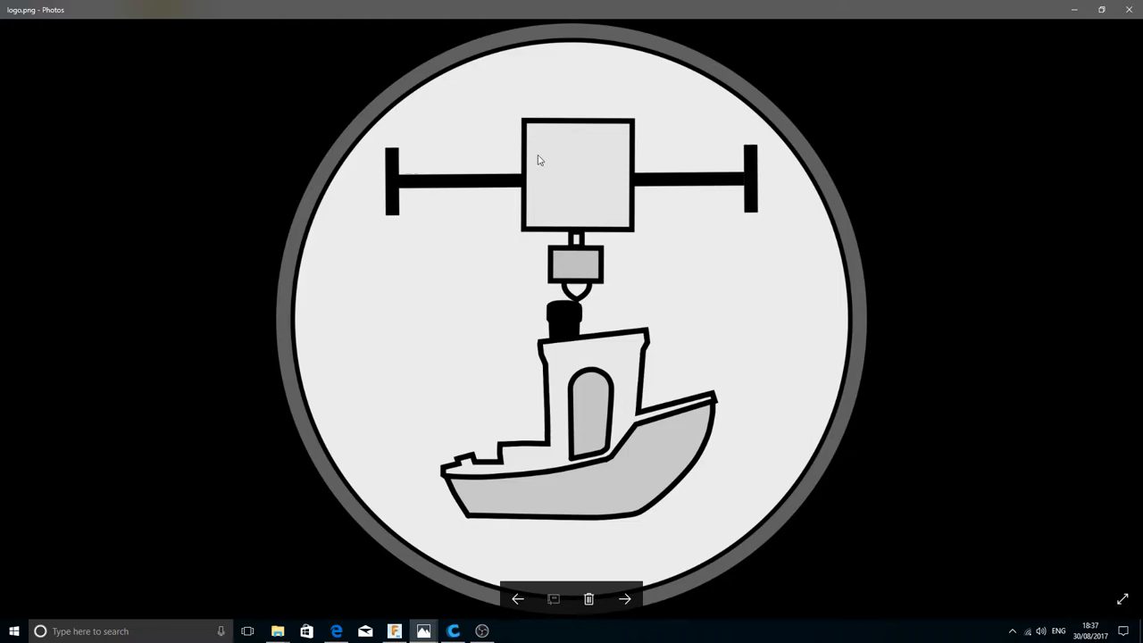
{"action": "left_click", "coordinate": [390, 629]}
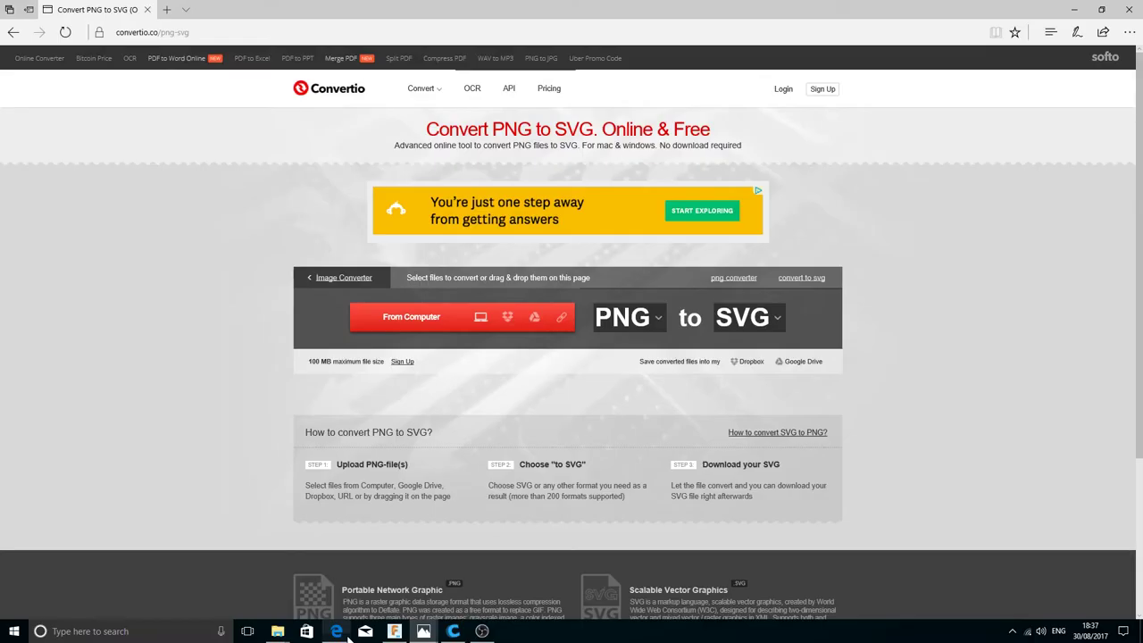
- Convert logo.png to SVG on Convertio and save the 4.8 KB logo.svg
{"action": "left_click", "coordinate": [403, 317]}
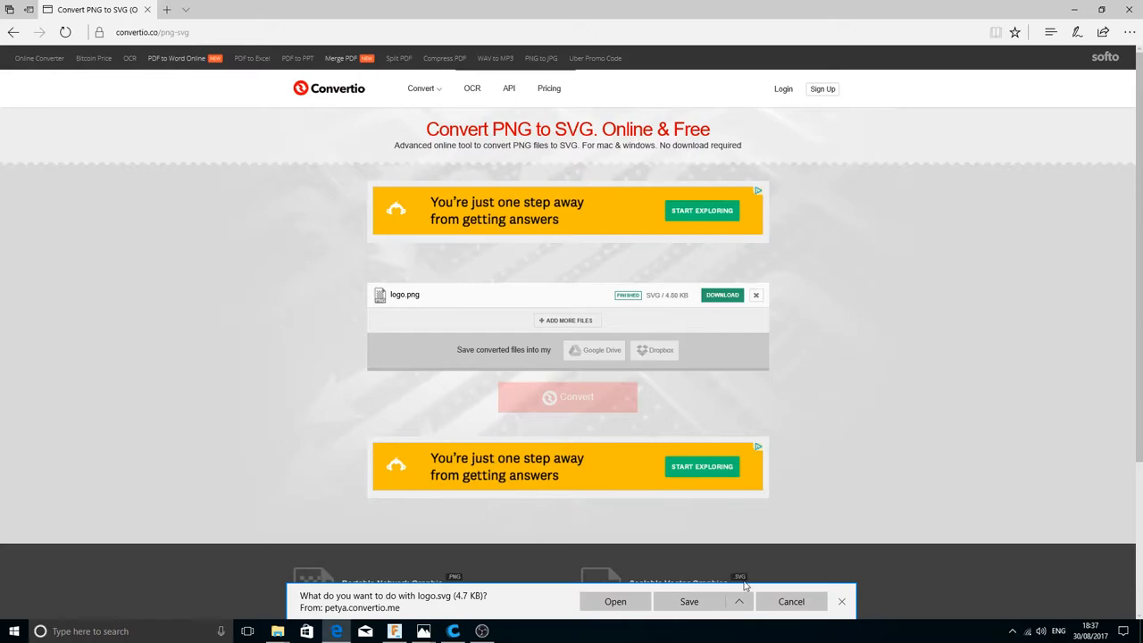
{"action": "left_click", "coordinate": [392, 630]}
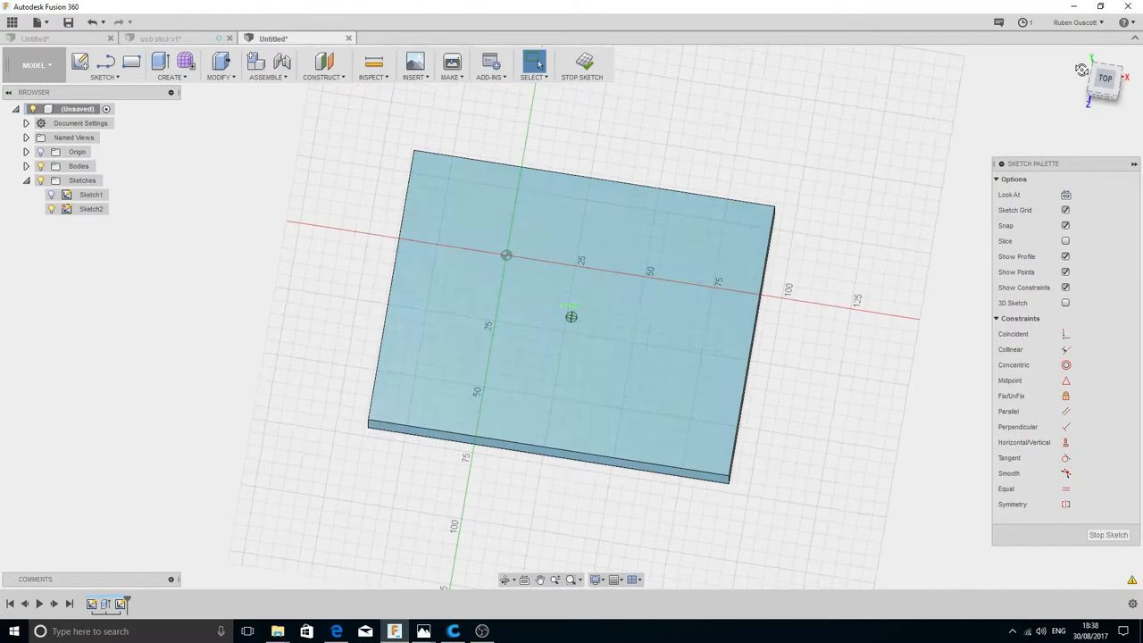
- Insert logo.svg into the sketch at Y -40 mm and drag it onto the plate
{"action": "left_click", "coordinate": [1100, 85]}
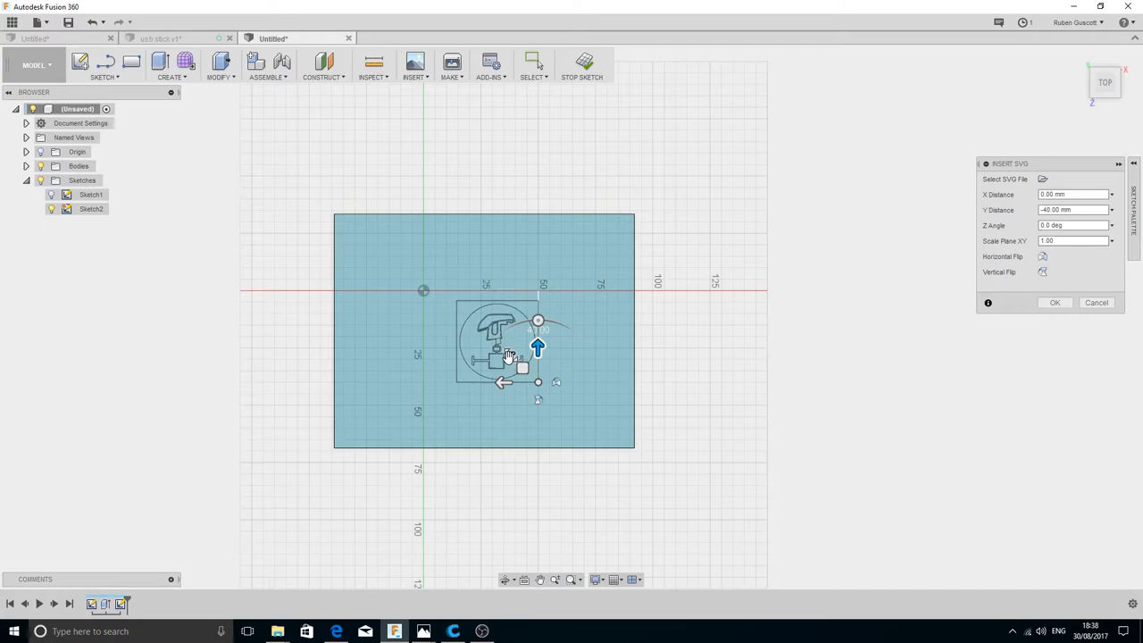
{"action": "left_click_drag", "start_coordinate": [538, 347], "coordinate": [466, 312]}
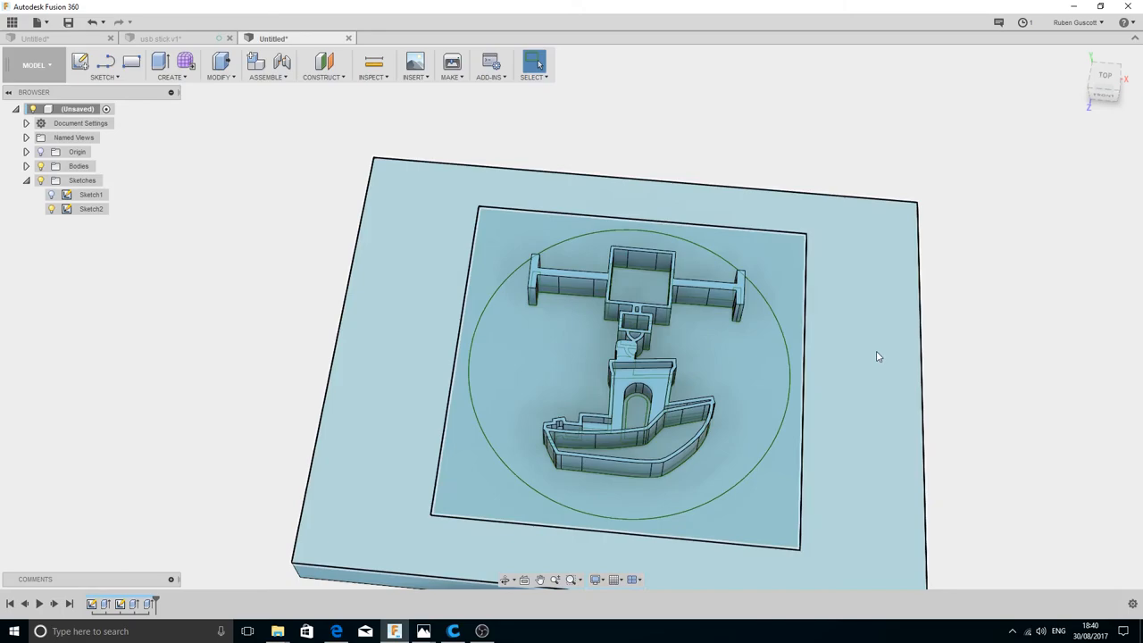
- Select the square print-head profile for a 4 mm Join extrude
{"action": "left_click", "coordinate": [584, 184]}
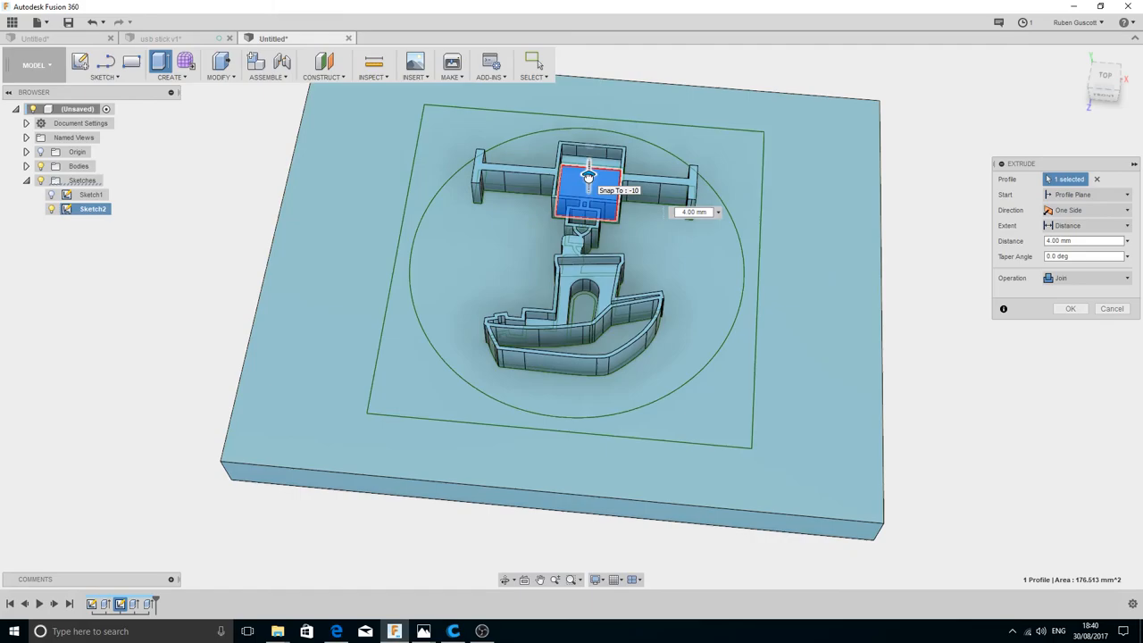